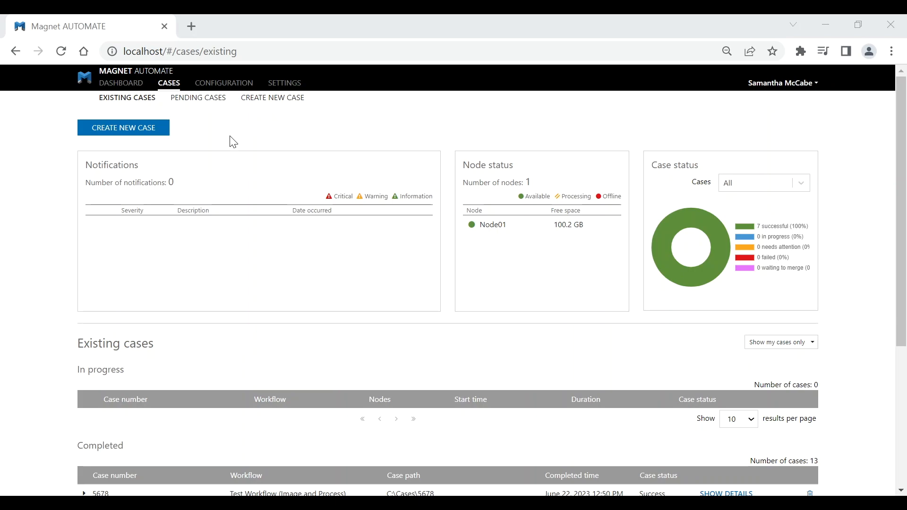
{"action": "mouse_move", "coordinate": [232, 104]}
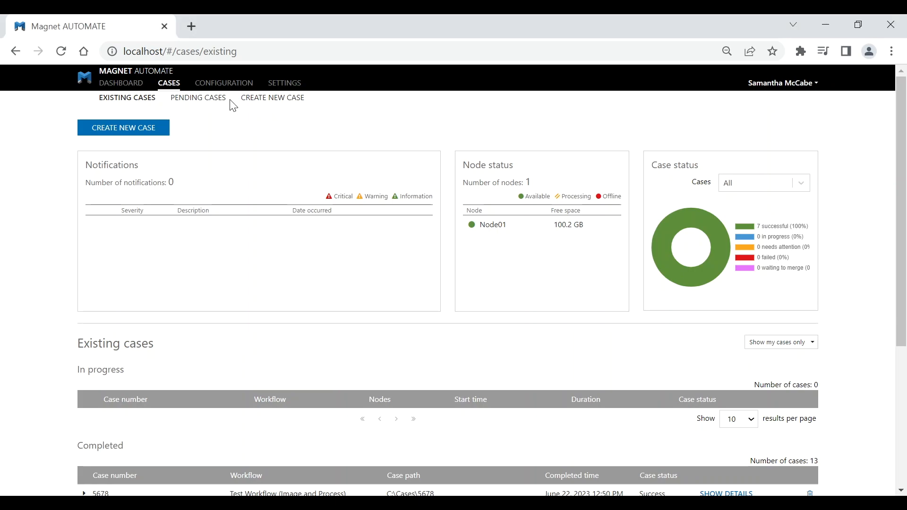
Switch from the cases dashboard to the configuration overview of nodes and workflows
{"action": "left_click", "coordinate": [224, 83]}
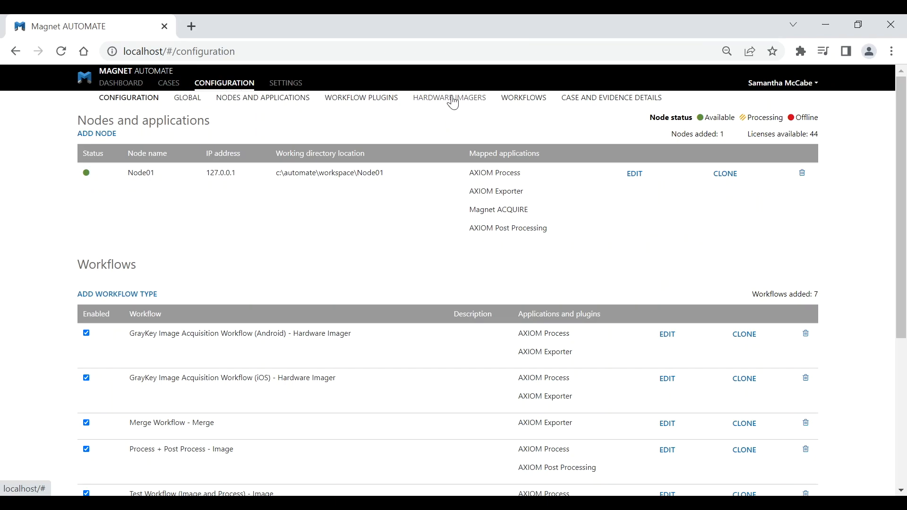
Add a Grayshift GrayKey hardware imager named Office GrayKey and begin entering its nickname
{"action": "left_click", "coordinate": [450, 98]}
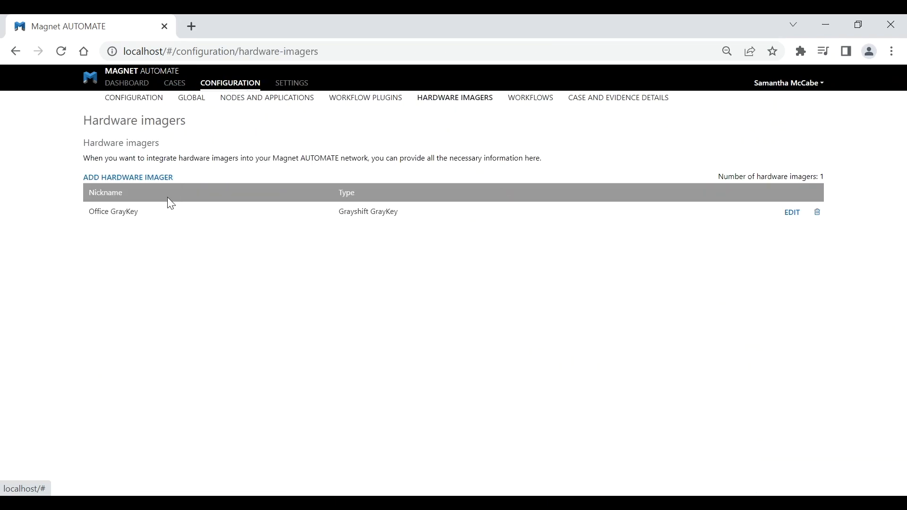
{"action": "left_click", "coordinate": [127, 177]}
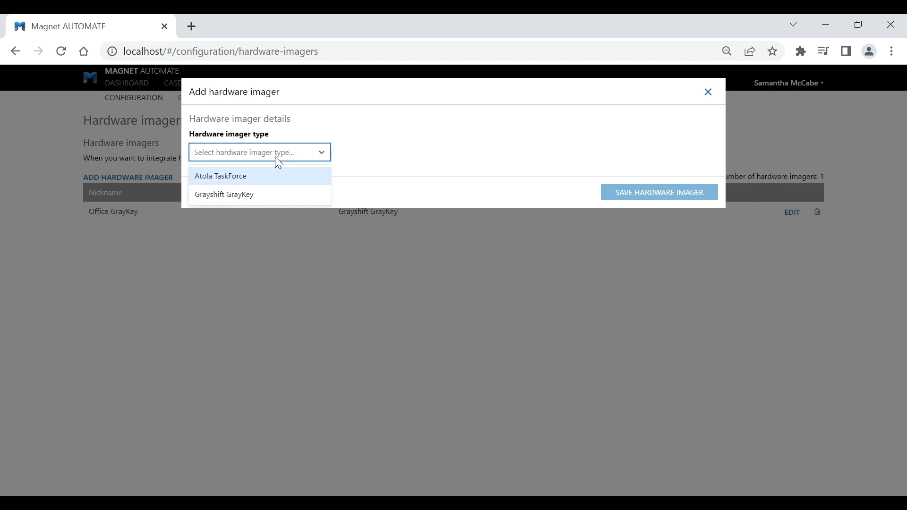
{"action": "left_click", "coordinate": [223, 194]}
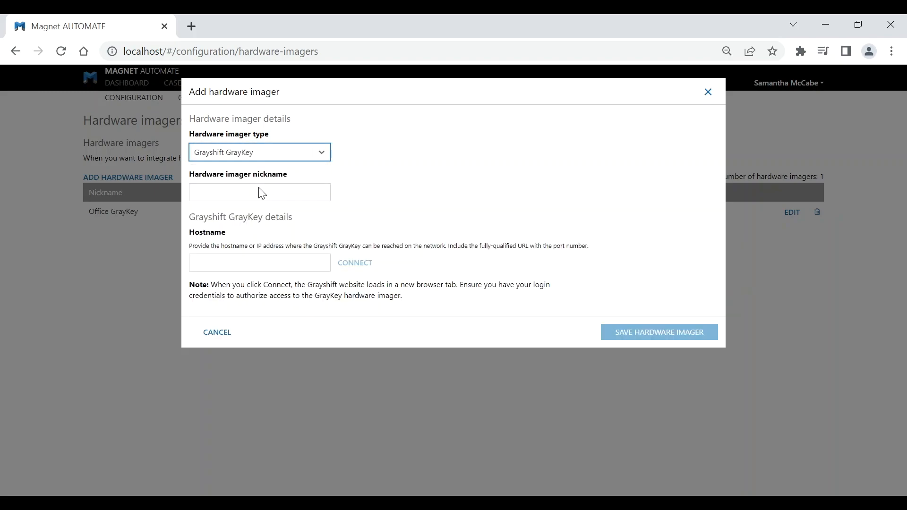
{"action": "left_click", "coordinate": [792, 212]}
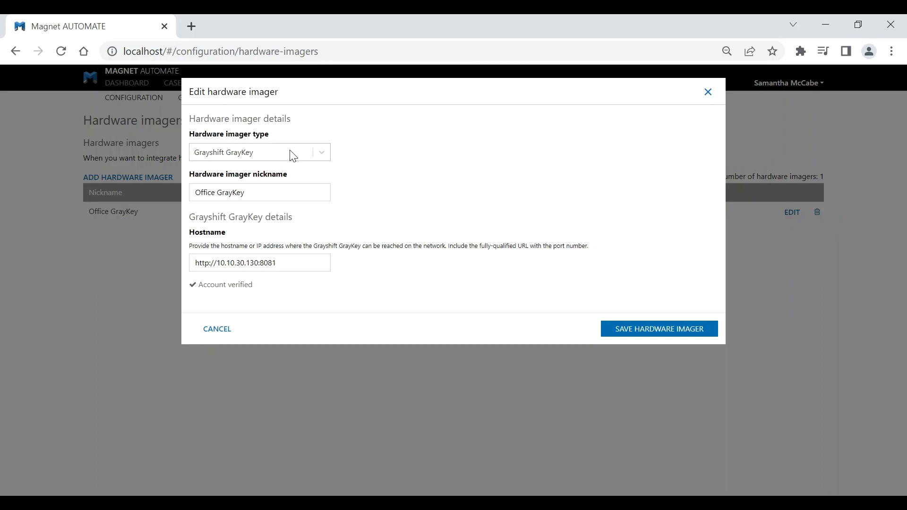
{"action": "mouse_move", "coordinate": [289, 242]}
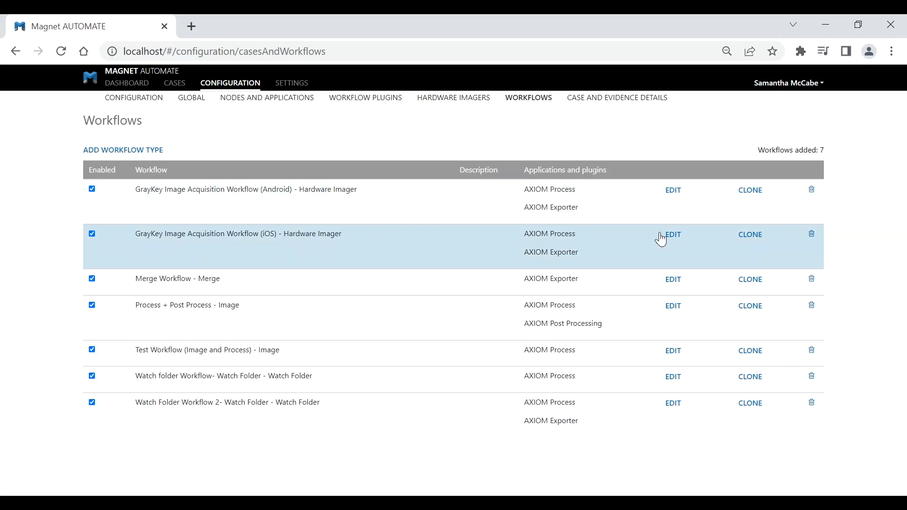
Bring up the GrayKey Image Acquisition Workflow (iOS) for editing, output to C:\Cases, localized distribution
{"action": "left_click", "coordinate": [673, 234]}
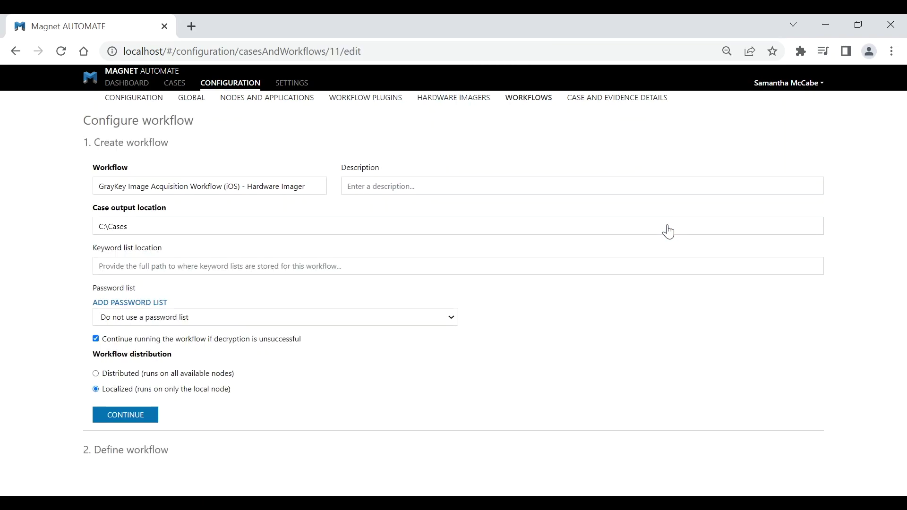
{"action": "mouse_move", "coordinate": [217, 186]}
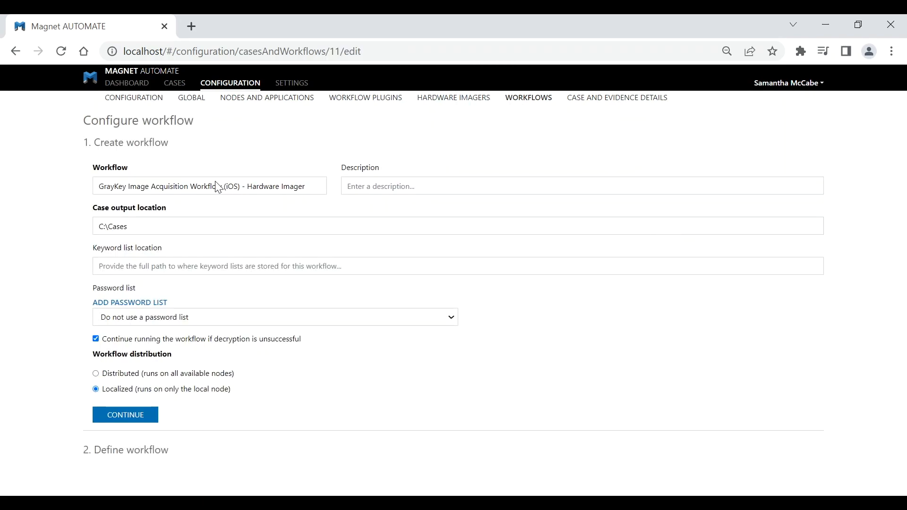
{"action": "left_click", "coordinate": [210, 186]}
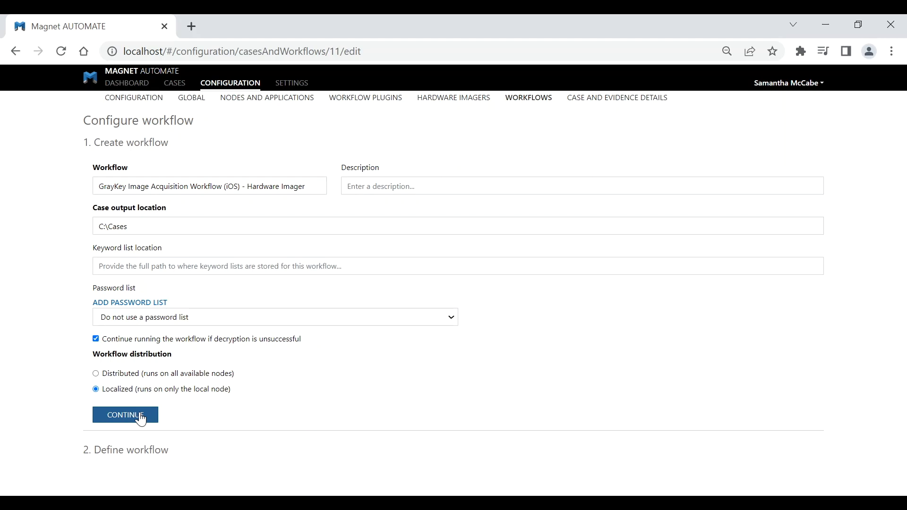
Review AXIOM Process and Exporter steps, keeping Source type Image and Platform iOS
{"action": "left_click", "coordinate": [125, 415]}
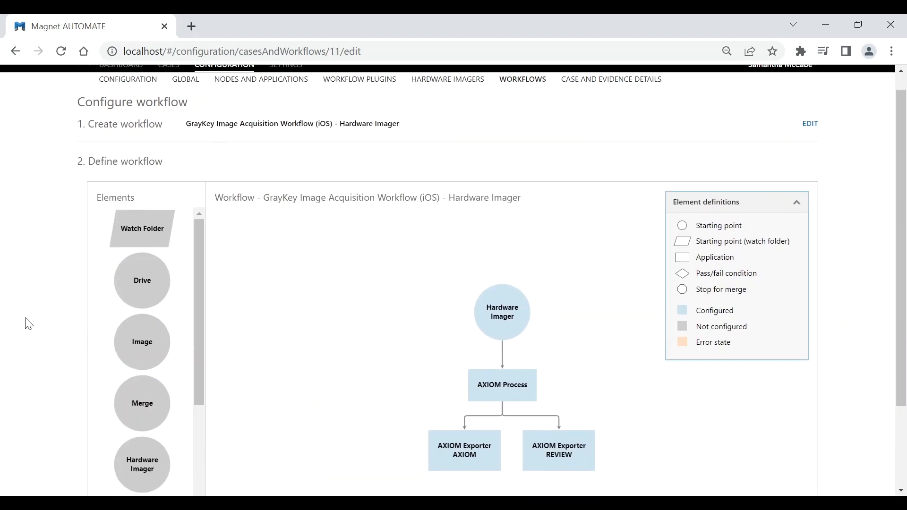
{"action": "scroll", "scroll_direction": "down", "scroll_amount": 3}
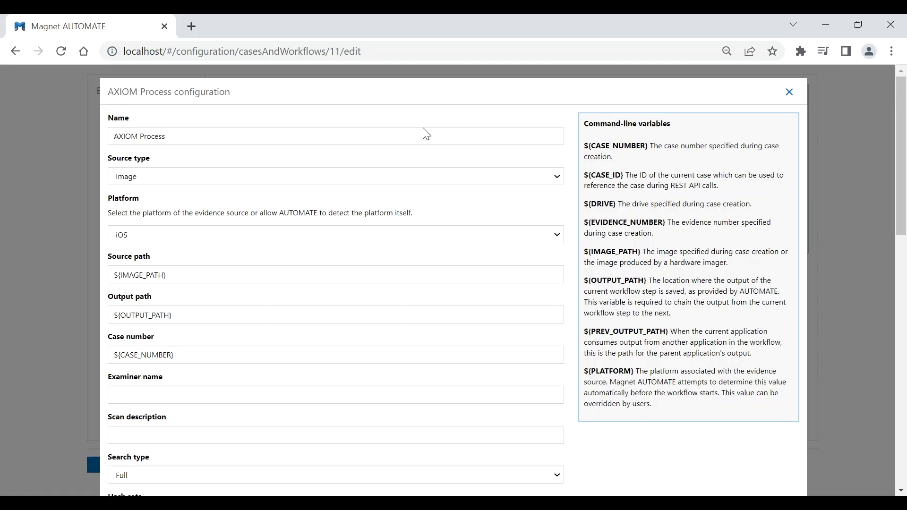
{"action": "left_click", "coordinate": [354, 173]}
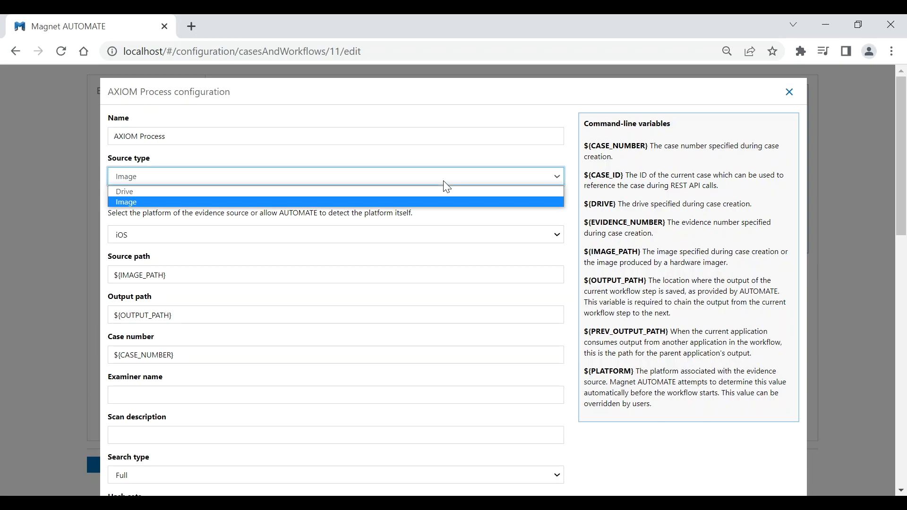
{"action": "mouse_move", "coordinate": [574, 217]}
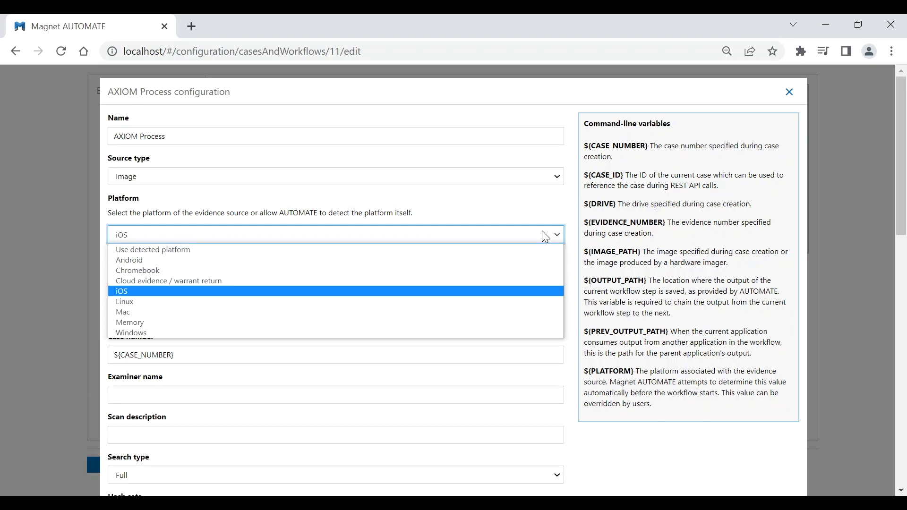
{"action": "left_click", "coordinate": [121, 291]}
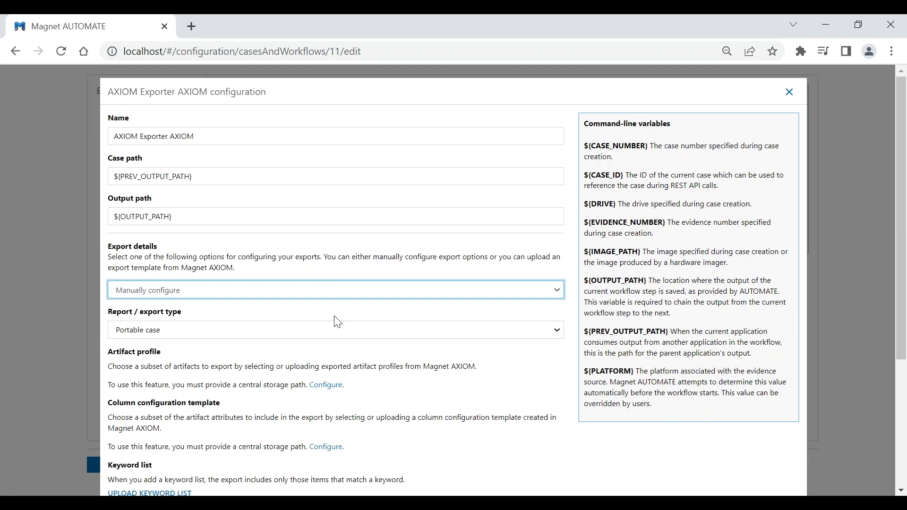
{"action": "left_click", "coordinate": [335, 319]}
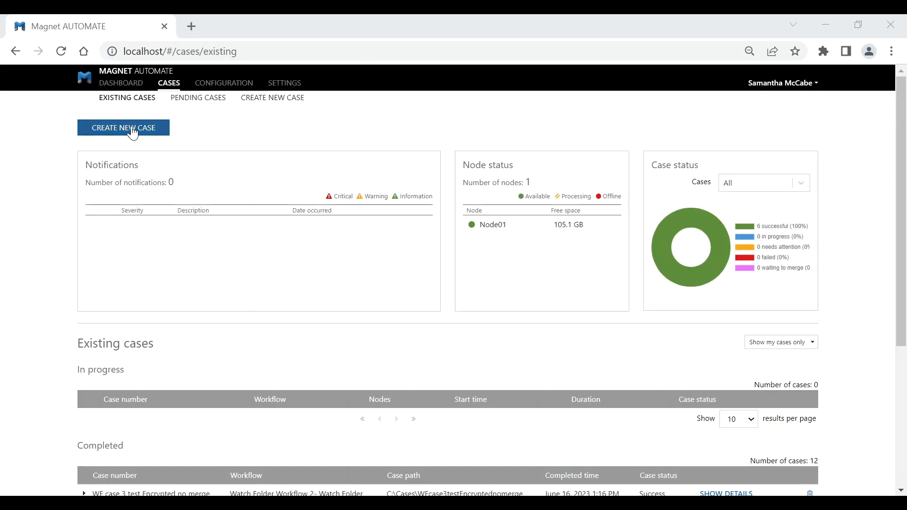
Start a new case with case number 456435 and continue to evidence selection
{"action": "left_click", "coordinate": [124, 128]}
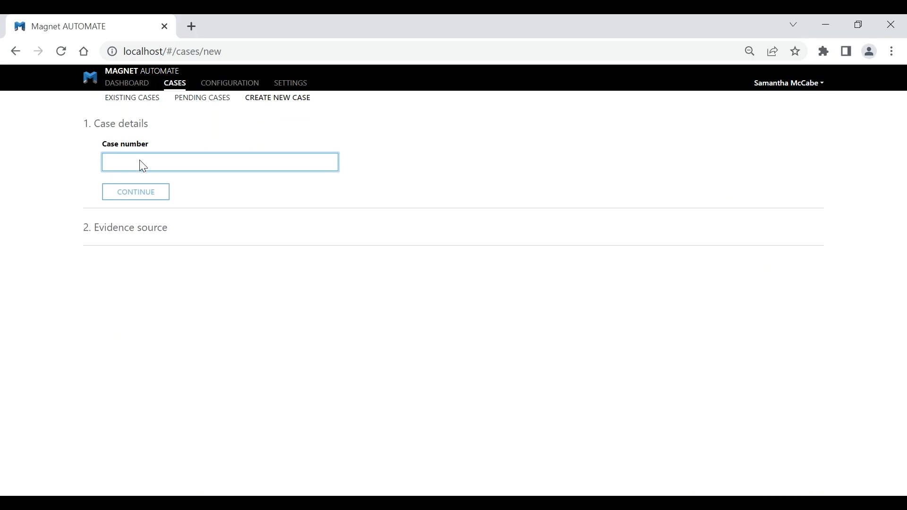
{"action": "type", "text": "456435"}
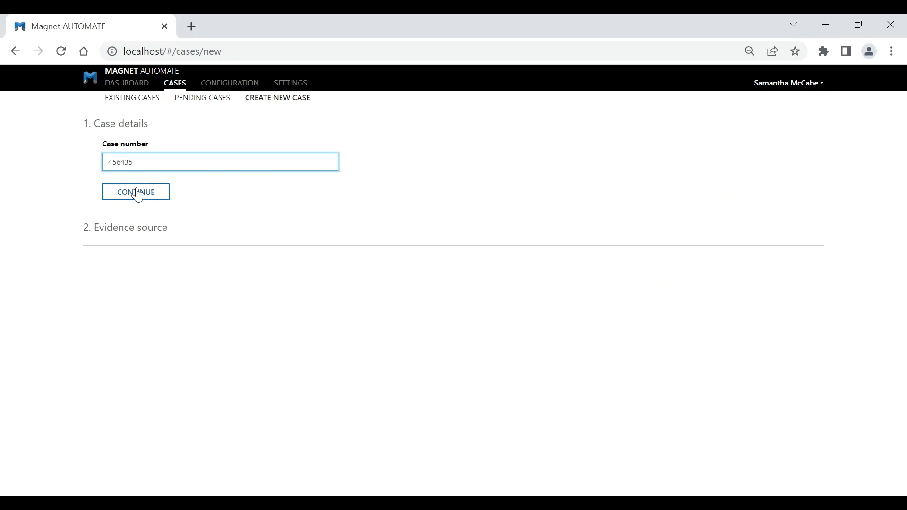
{"action": "left_click", "coordinate": [136, 192]}
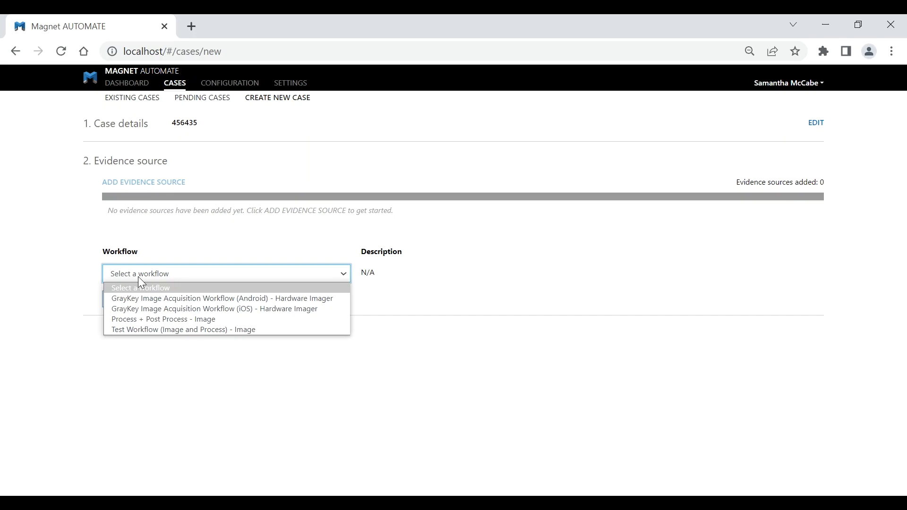
Add the iPhone fs-full GrayKey image as evidence 345 with keychain decryption enabled
{"action": "left_click", "coordinate": [213, 308]}
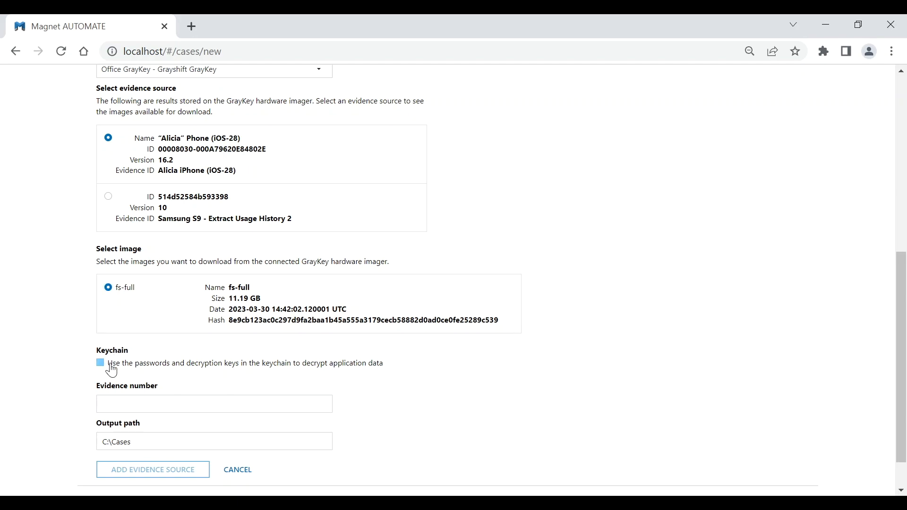
{"action": "left_click", "coordinate": [100, 362]}
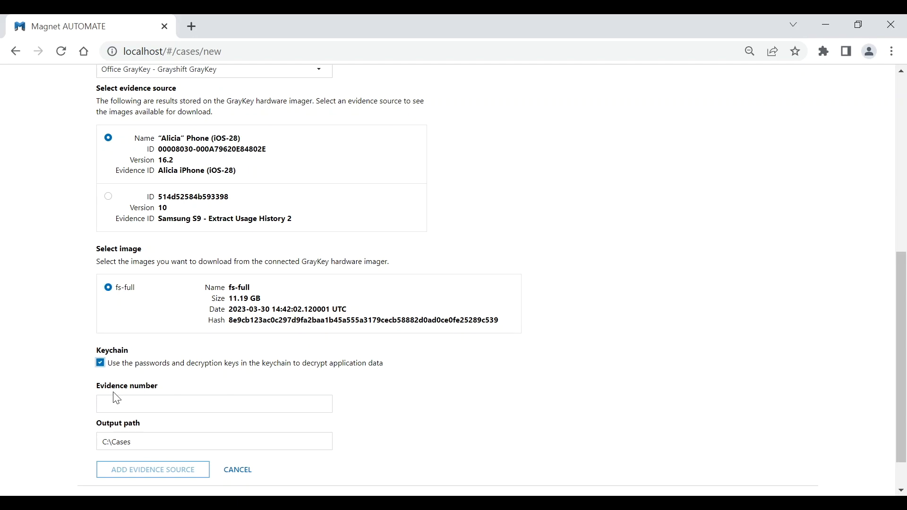
{"action": "type", "text": "345"}
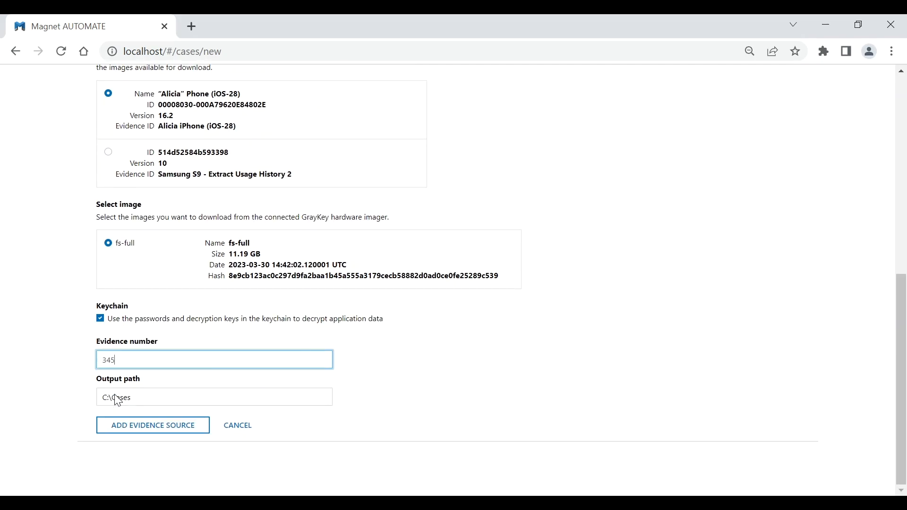
{"action": "left_click", "coordinate": [153, 425]}
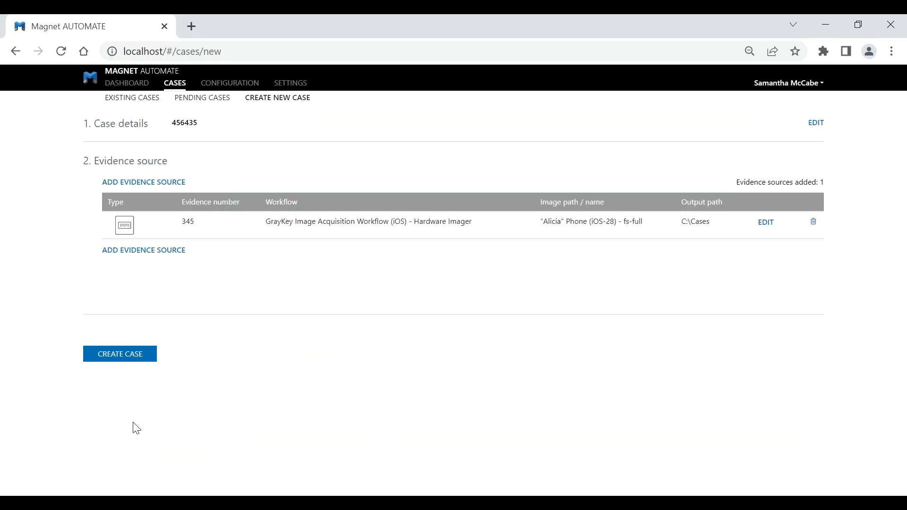
{"action": "mouse_move", "coordinate": [125, 354]}
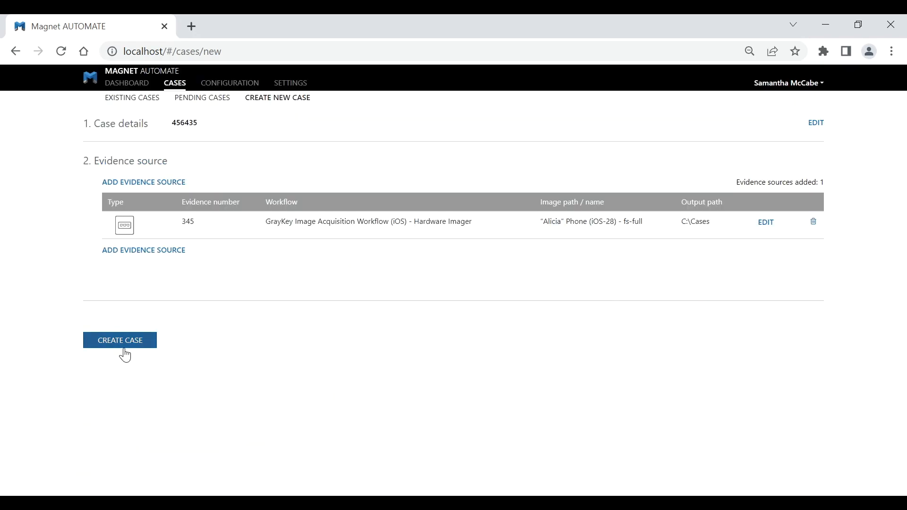
Create case 456435 and expand it in the In progress table to see evidence 345 imaging
{"action": "left_click", "coordinate": [120, 340]}
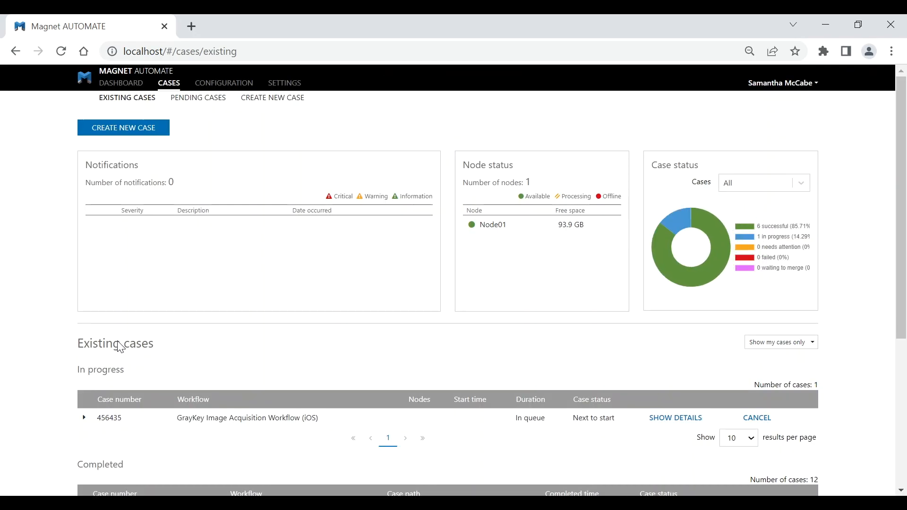
{"action": "scroll", "scroll_direction": "down", "scroll_amount": 3}
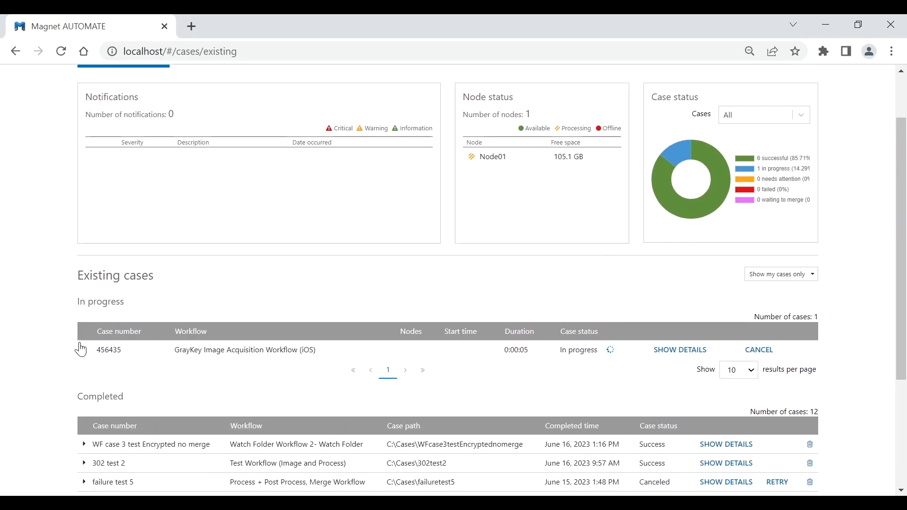
{"action": "left_click", "coordinate": [84, 349]}
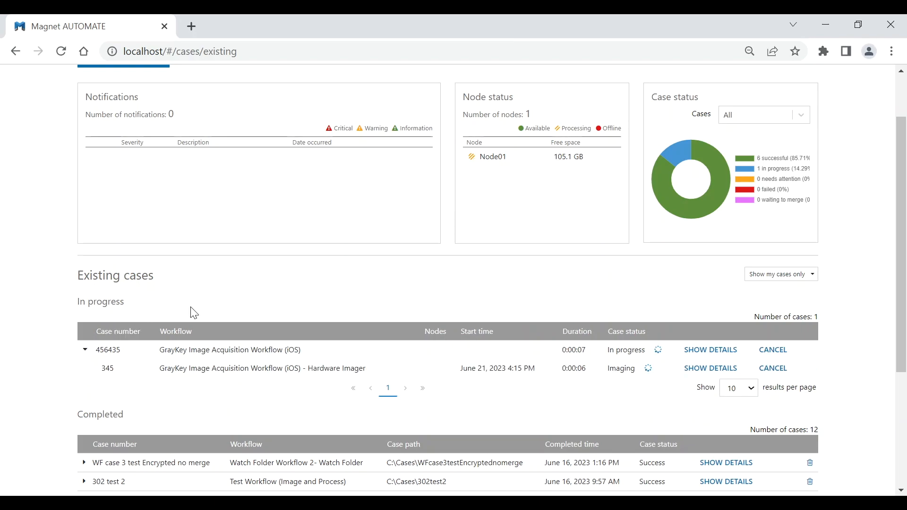